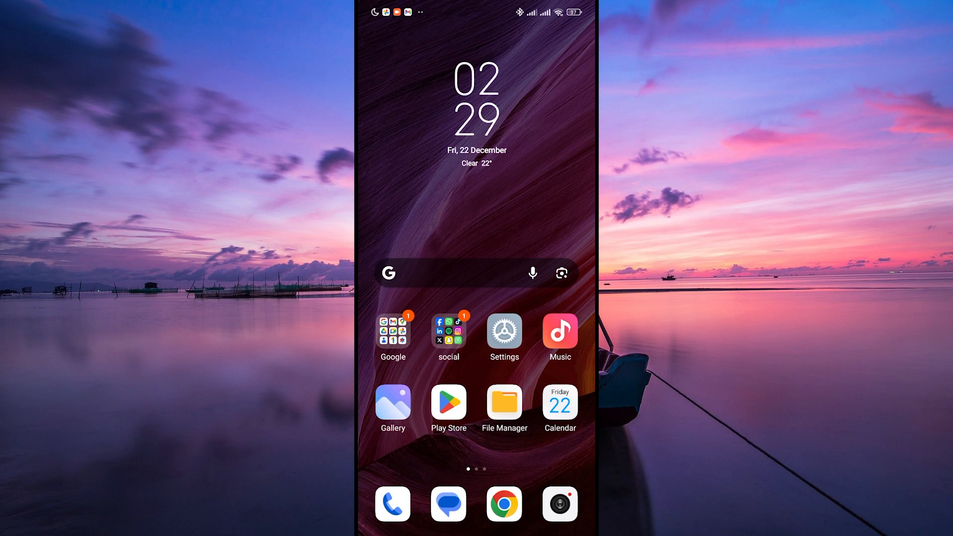
Step: Open the 'social' apps folder on the Android home screen
left_click(448, 332)
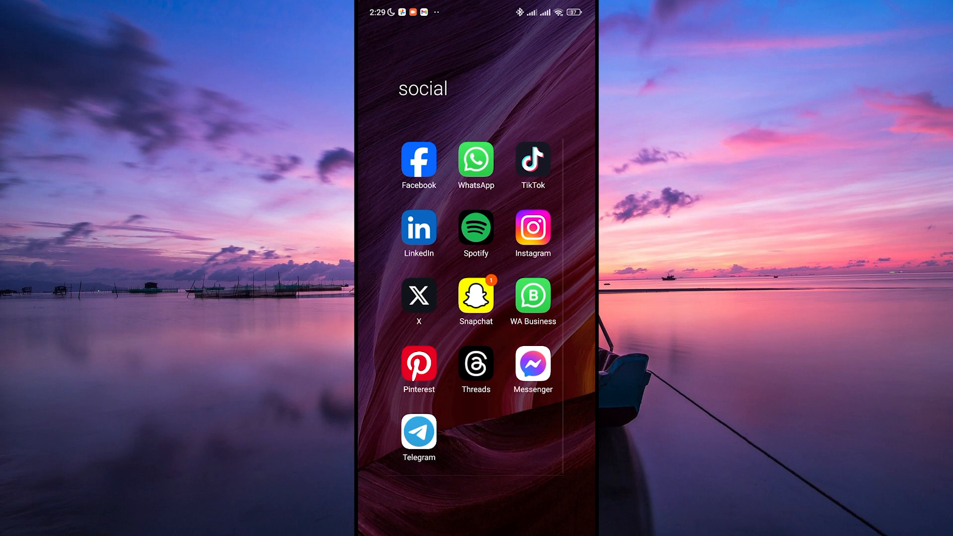
left_click(532, 367)
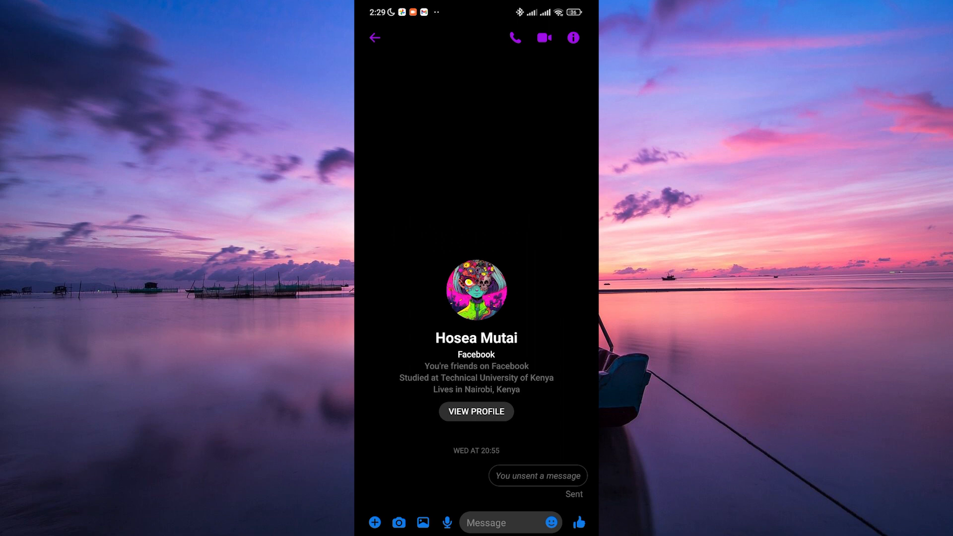
Step: Reach the chat's Nicknames settings via conversation details and select your own entry
left_click(572, 37)
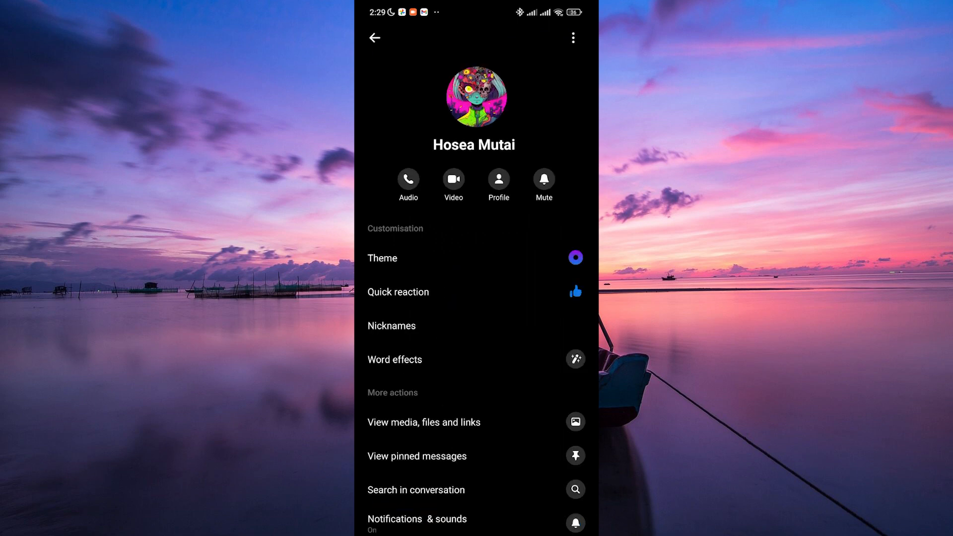
left_click(391, 326)
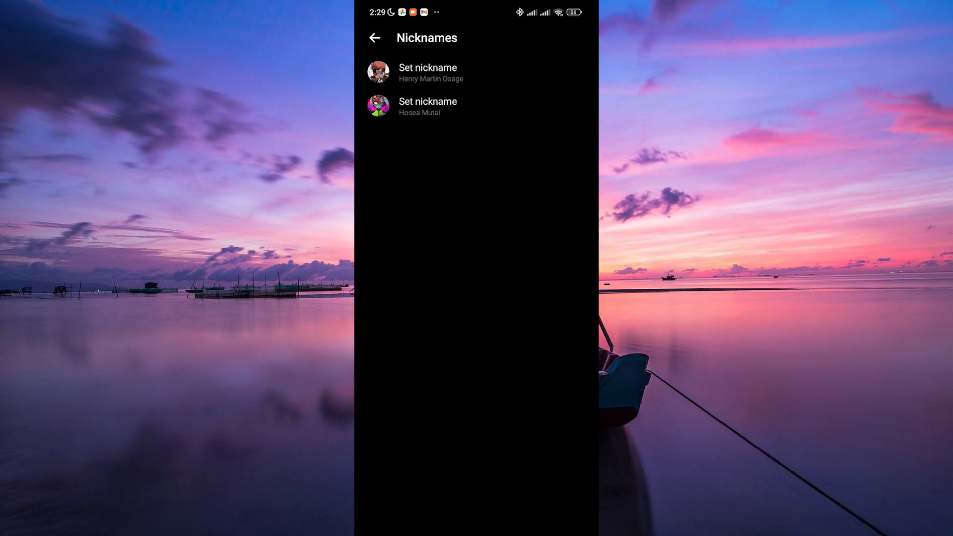
left_click(427, 73)
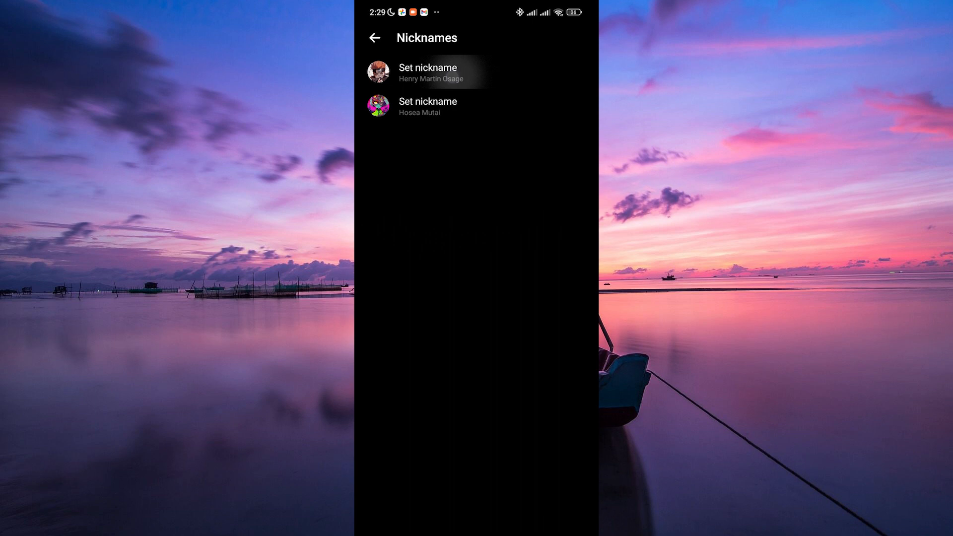
Step: Set your nickname to 'Henry Martin Osage' and return to the Chats list
left_click(427, 72)
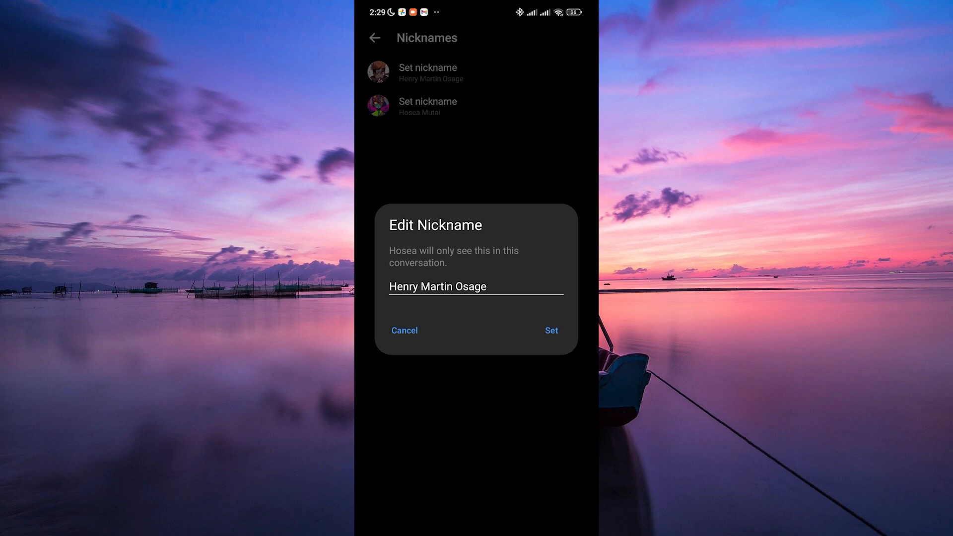
left_click(551, 330)
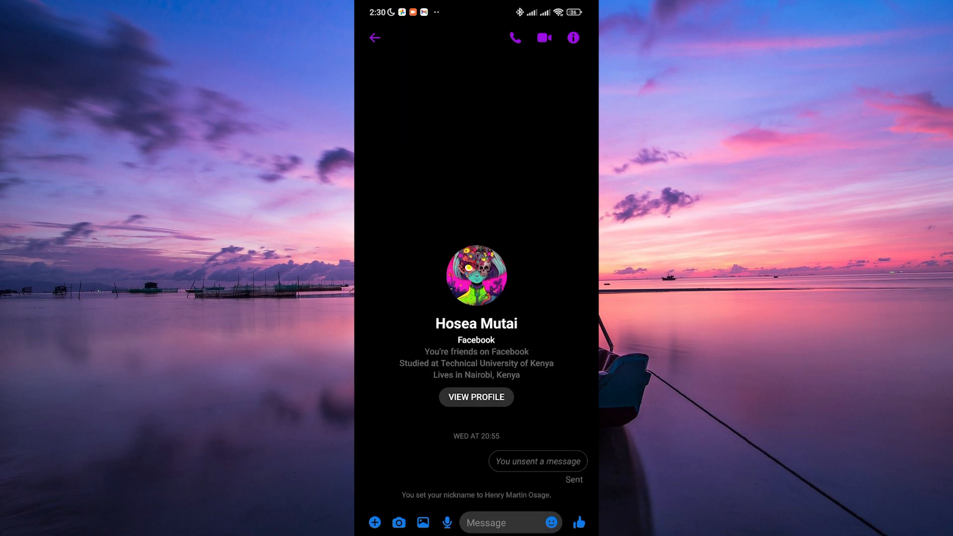
left_click(374, 37)
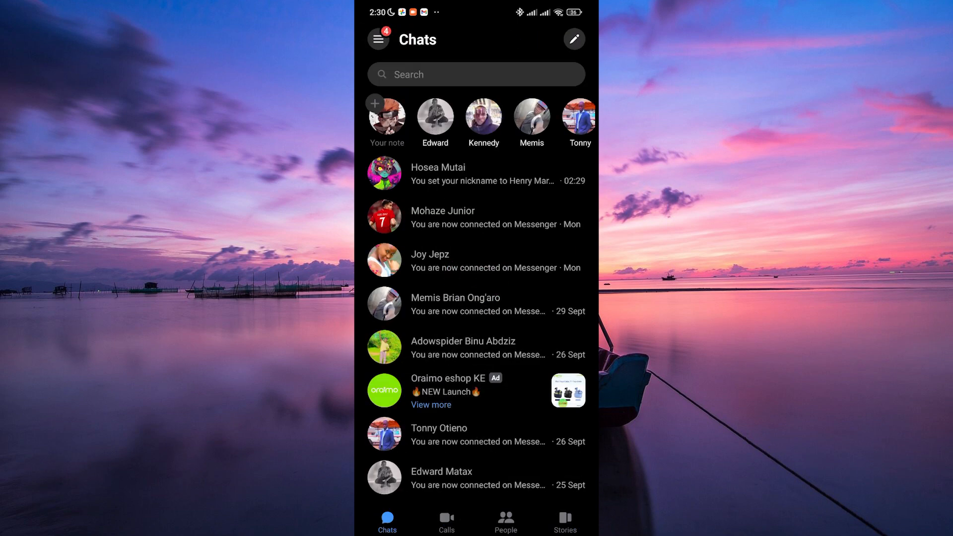